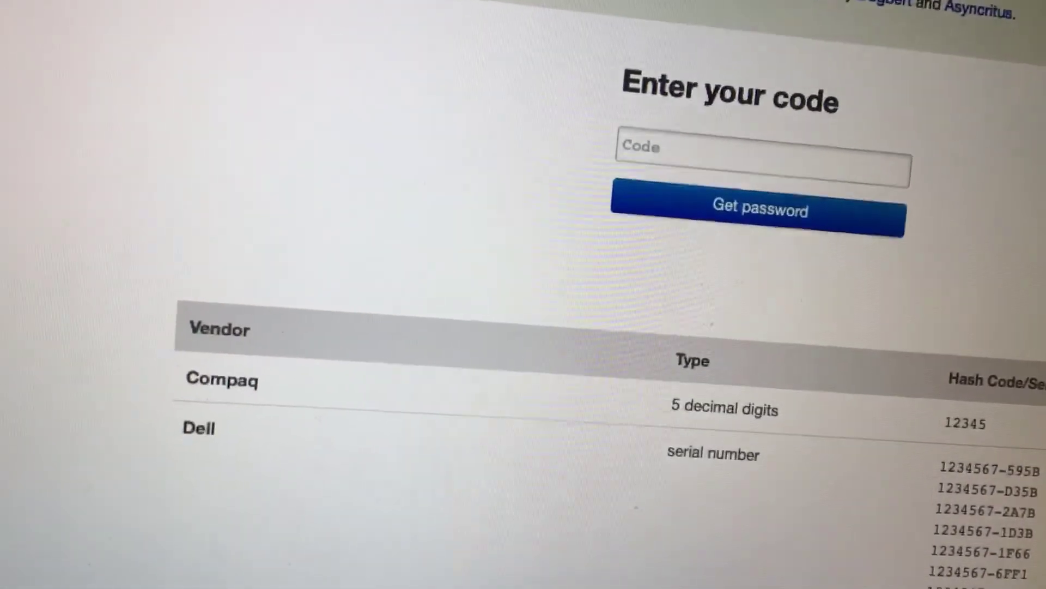
# Step: Focus the empty Code field so it is ready for the displayed error code
pyautogui.click(762, 150)
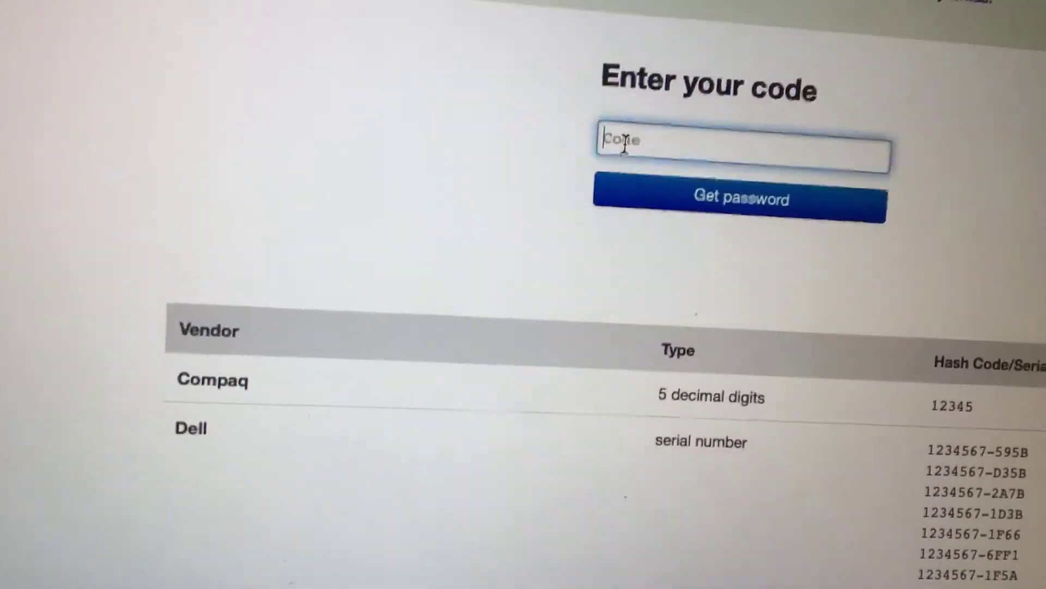